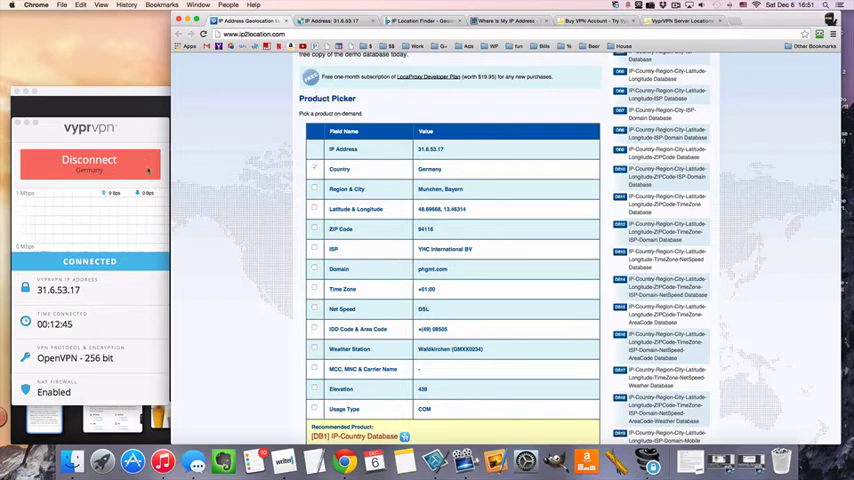
# Disconnect from the German server and show the server location choices.
pyautogui.click(88, 160)
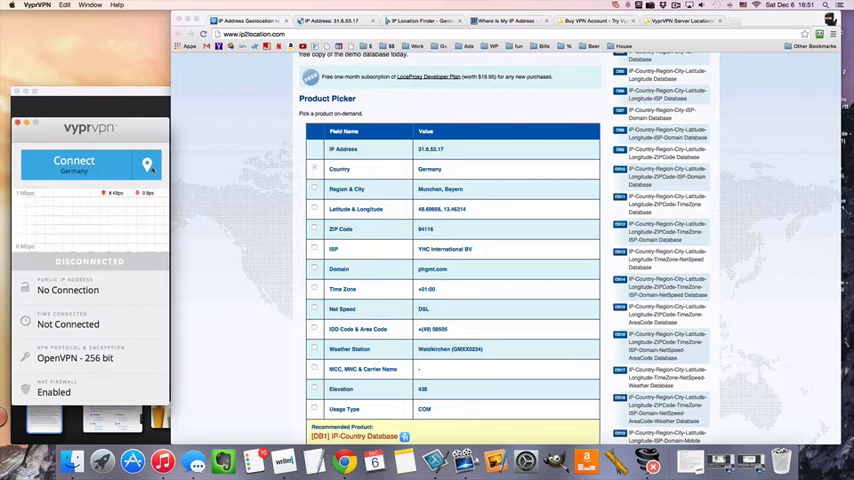
pyautogui.click(146, 164)
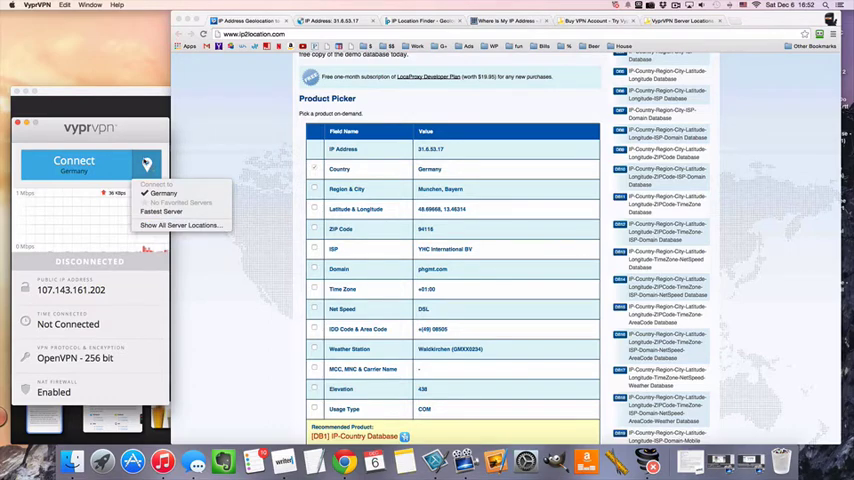
# Choose USA - Los Angeles from the full server location list.
pyautogui.click(190, 224)
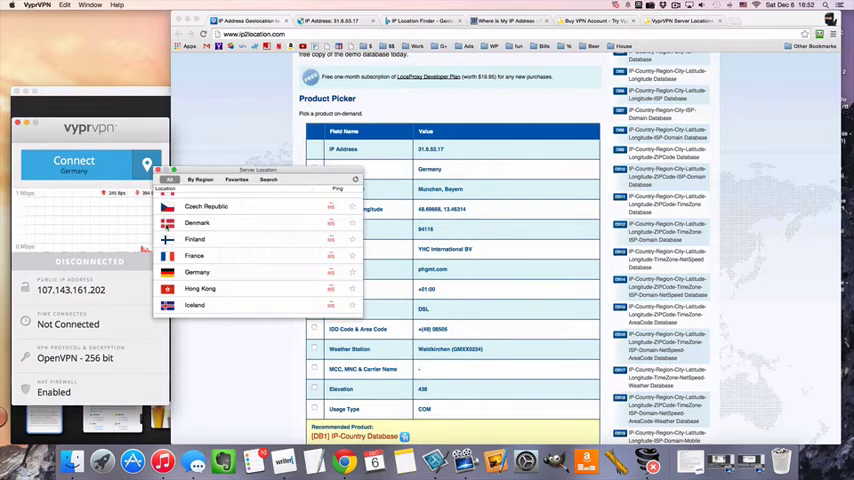
pyautogui.scroll(3)
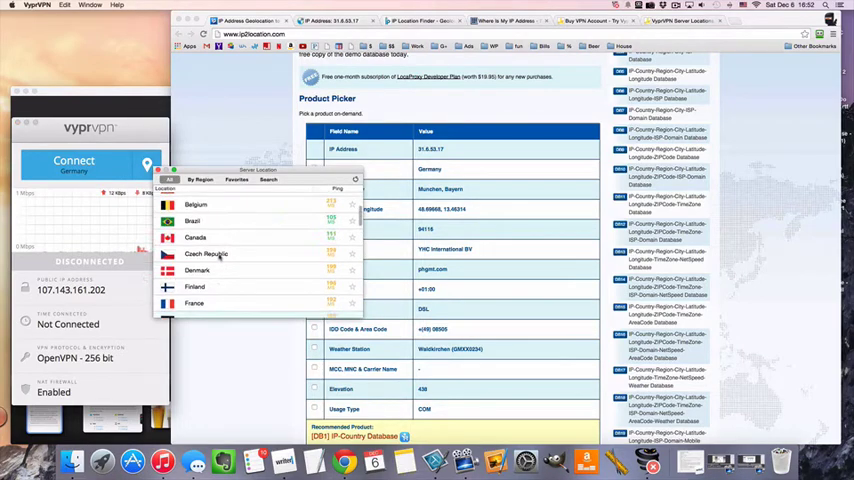
pyautogui.scroll(-3)
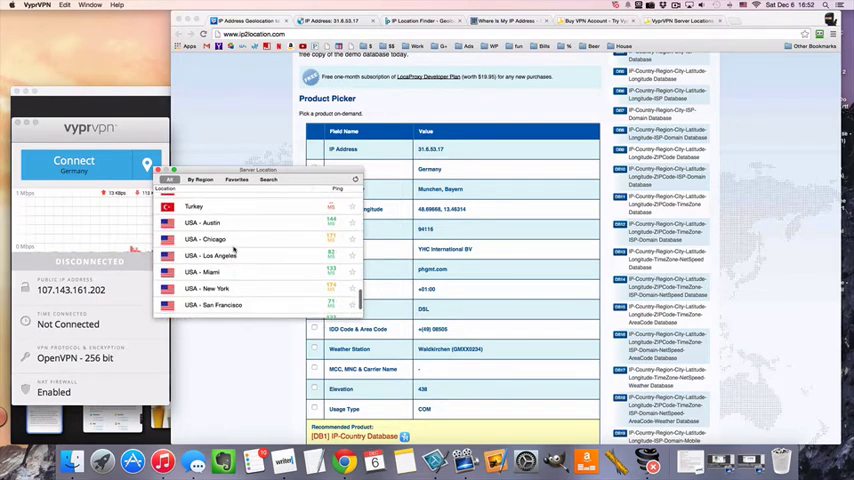
pyautogui.scroll(-3)
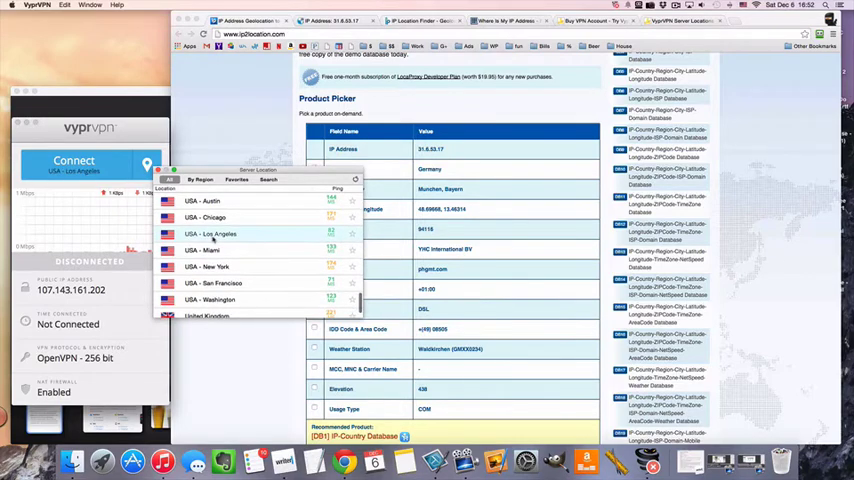
pyautogui.click(208, 278)
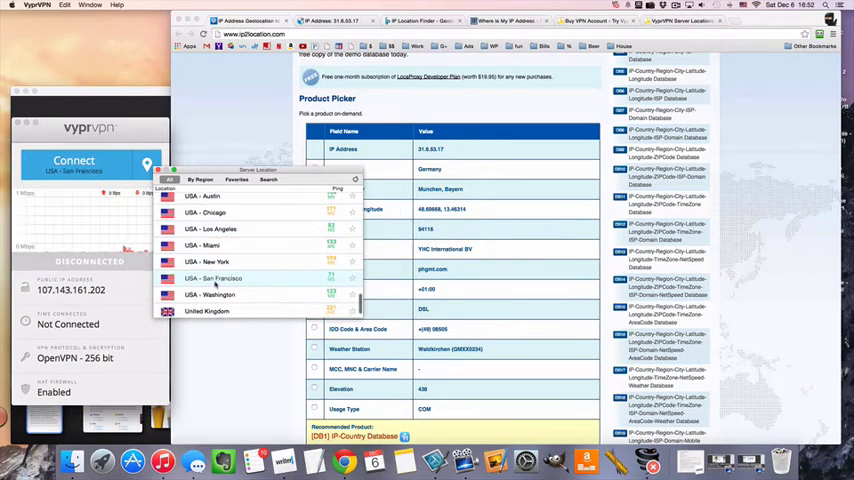
pyautogui.scroll(-3)
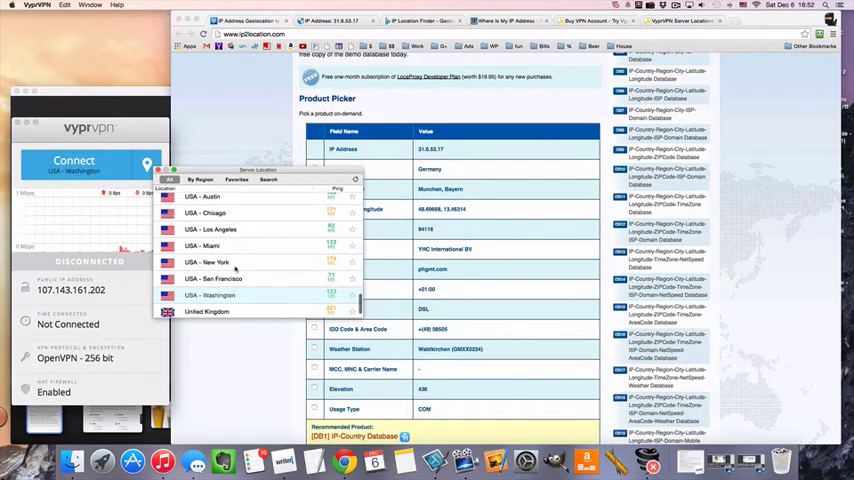
# Connect to Los Angeles and switch to the iplocation.net tab in Chrome.
pyautogui.click(204, 228)
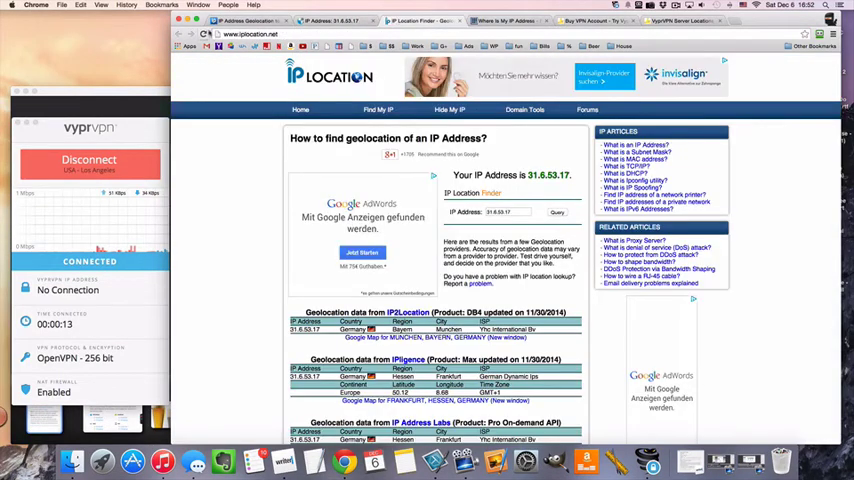
pyautogui.click(516, 18)
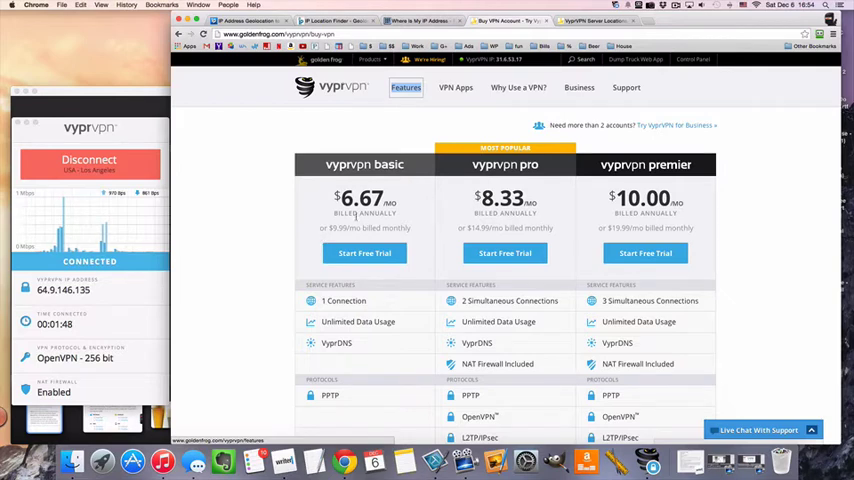
# Review the basic, pro and premier plan rows for protocols, apps and storage, then return to prices.
pyautogui.scroll(-3)
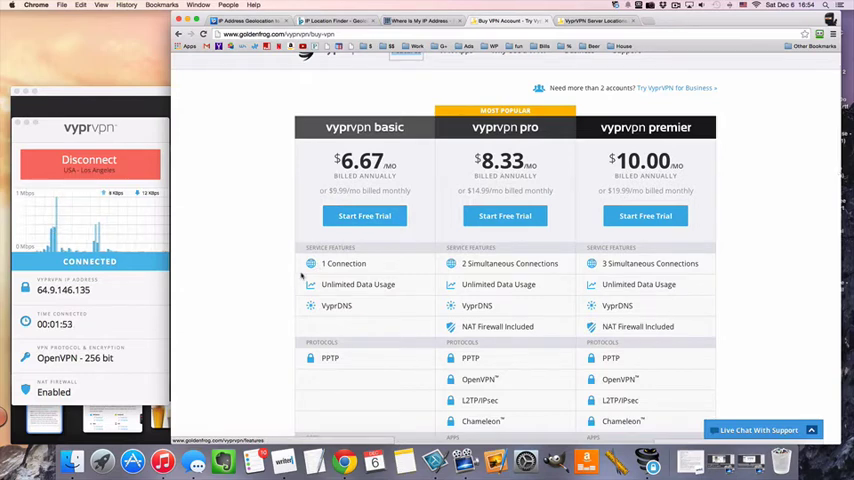
pyautogui.scroll(-3)
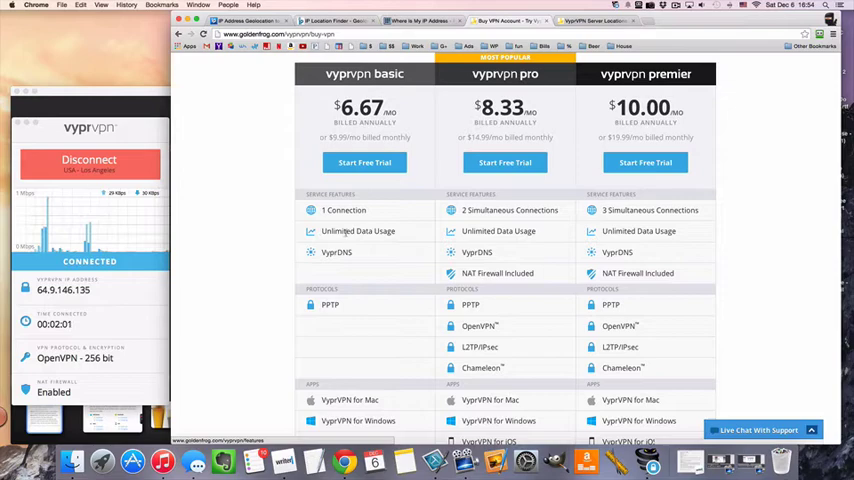
pyautogui.scroll(-3)
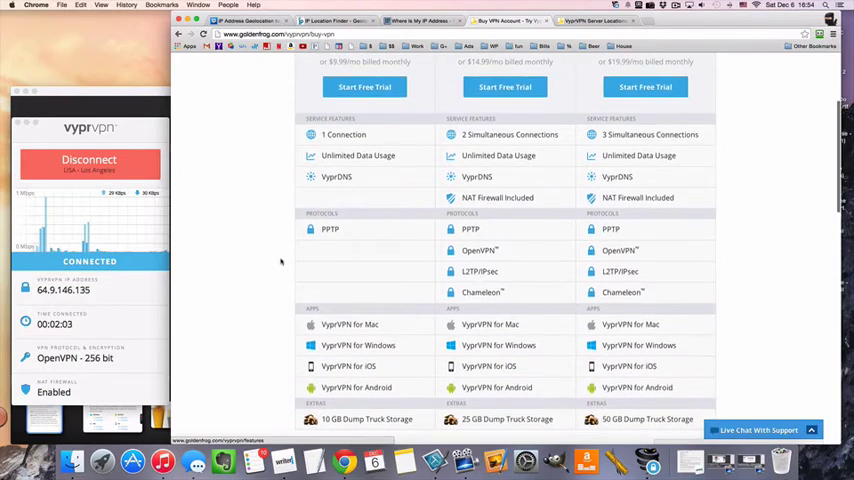
pyautogui.scroll(-3)
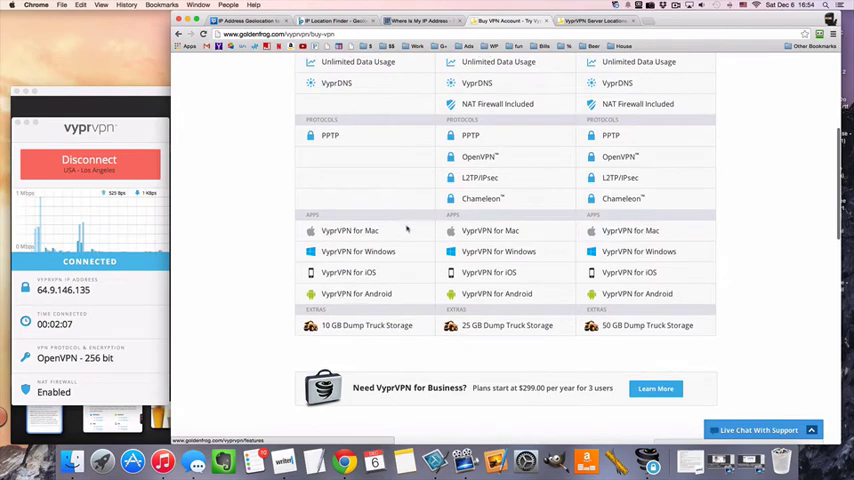
pyautogui.scroll(3)
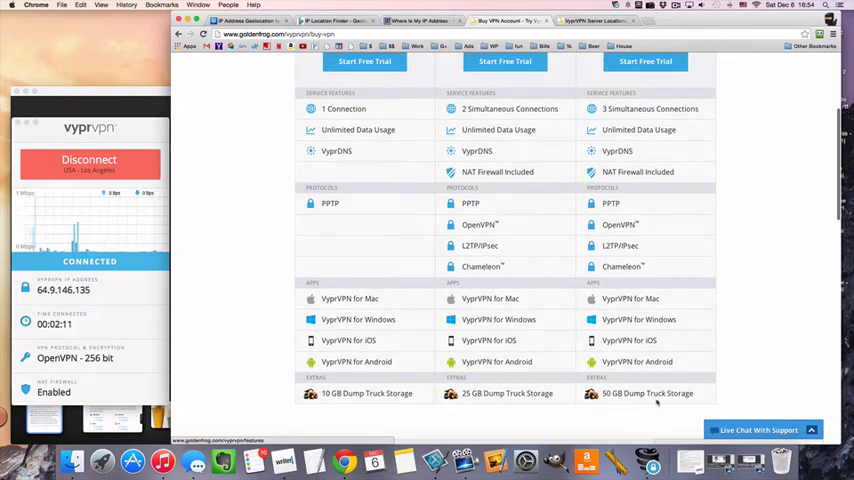
pyautogui.scroll(3)
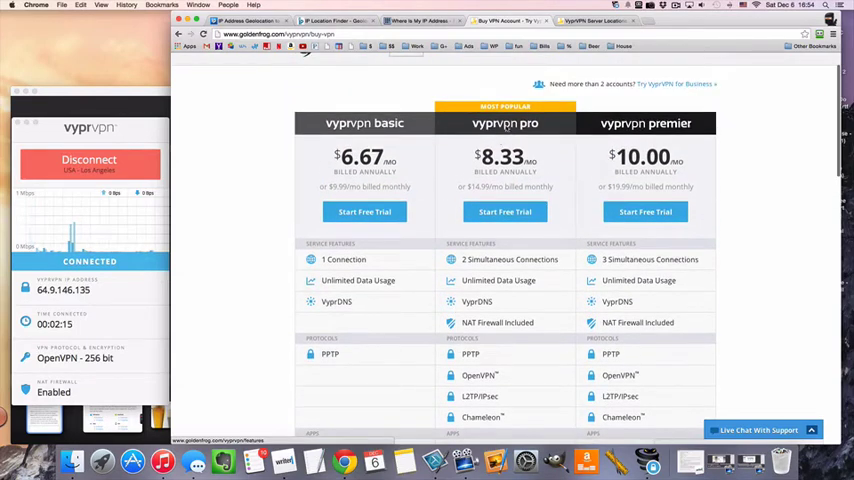
pyautogui.scroll(-3)
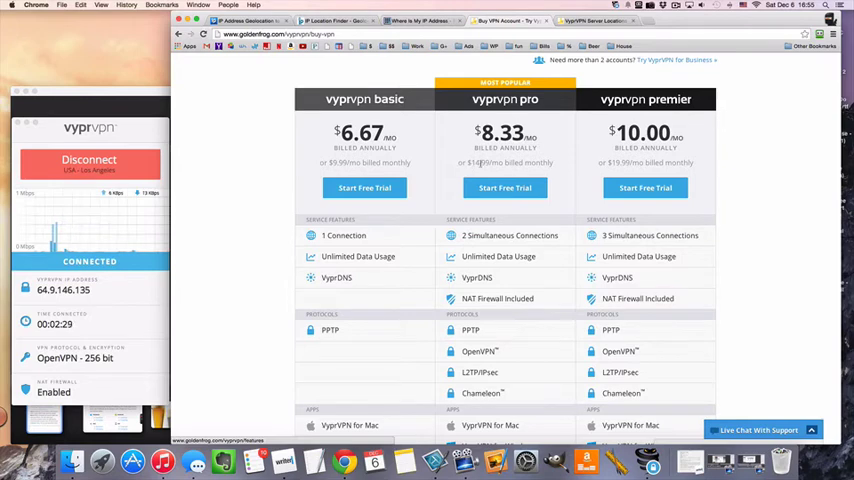
pyautogui.scroll(-3)
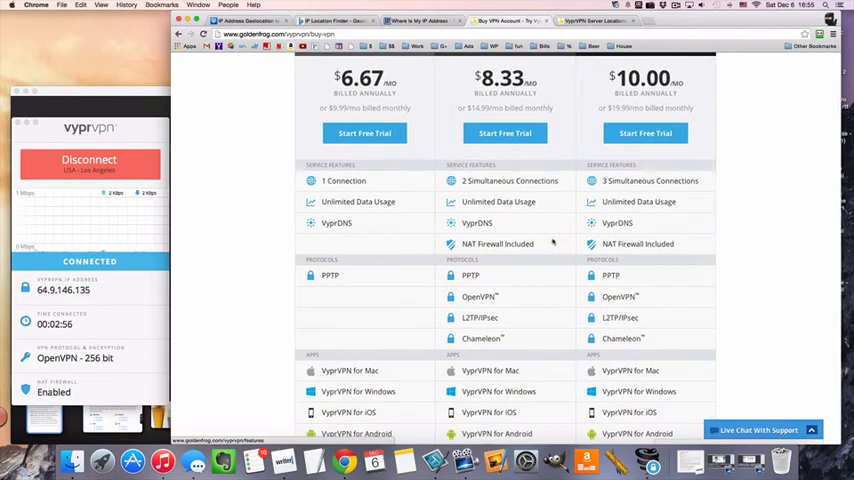
pyautogui.scroll(-3)
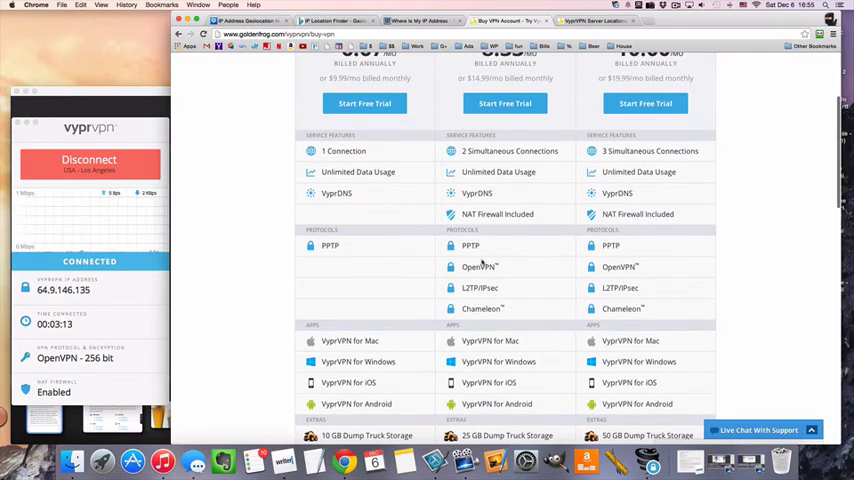
pyautogui.scroll(-3)
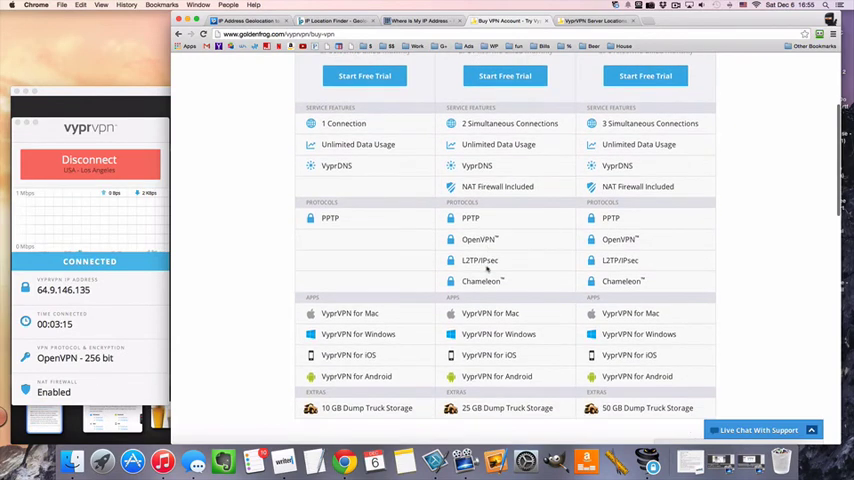
pyautogui.scroll(-3)
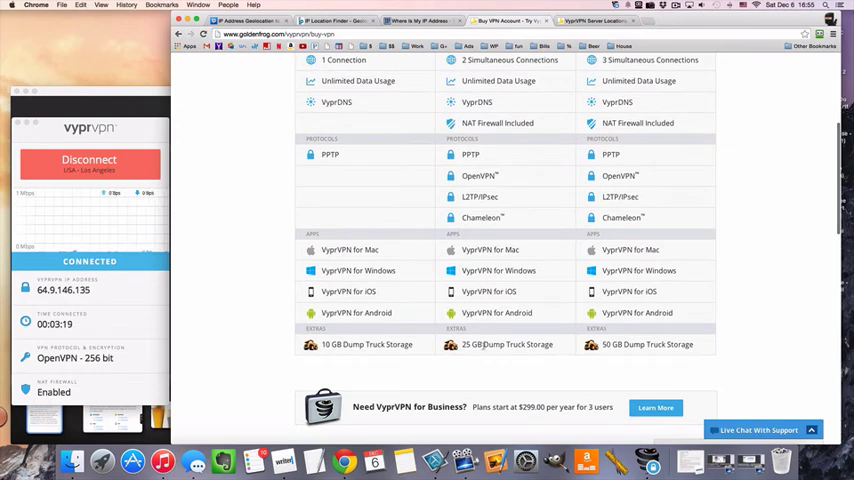
pyautogui.scroll(3)
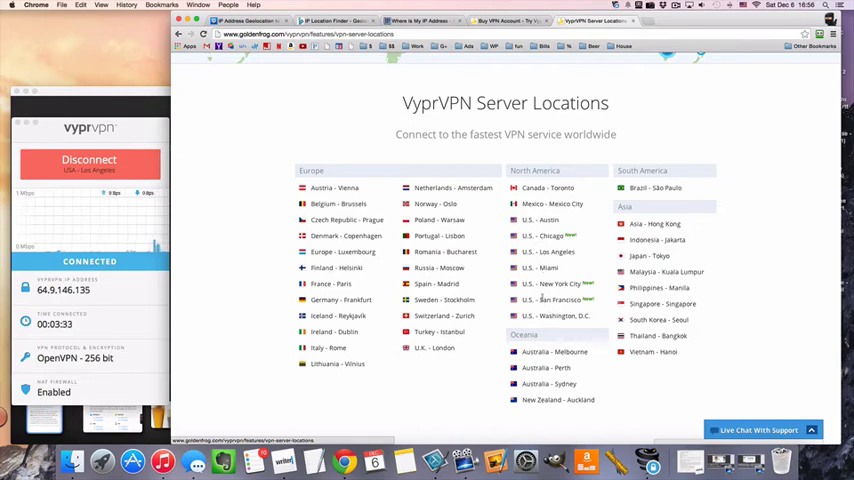
pyautogui.moveTo(280, 186)
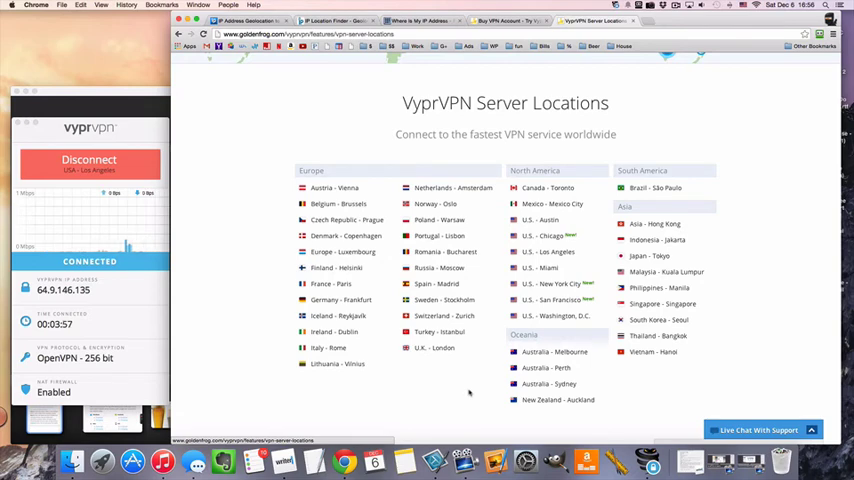
# Scroll the Server Locations page up to the world map of VyprVPN servers.
pyautogui.scroll(3)
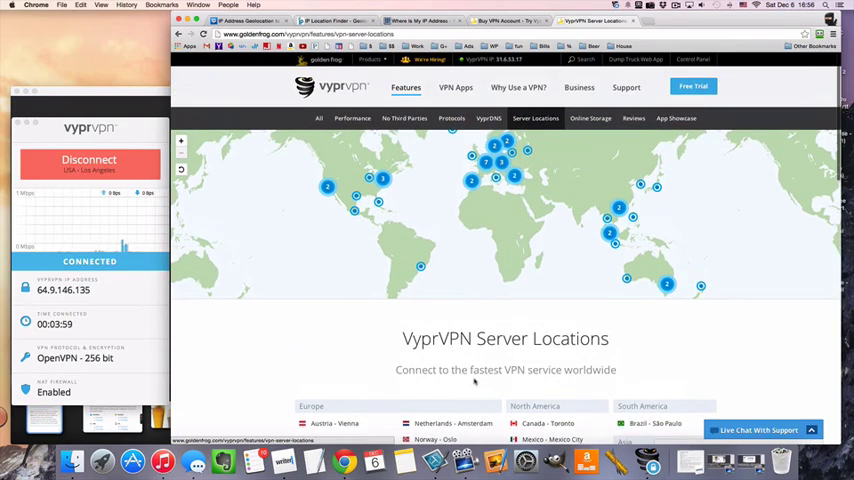